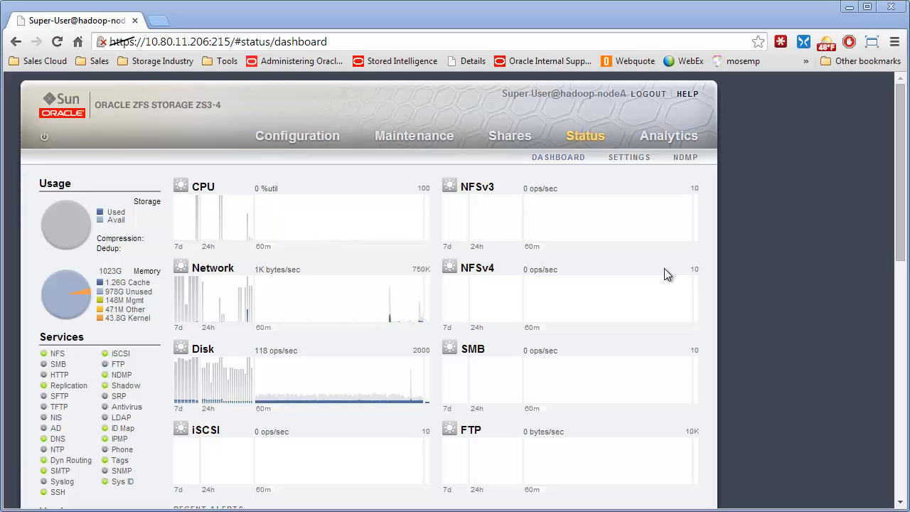
mouse_move(614, 295)
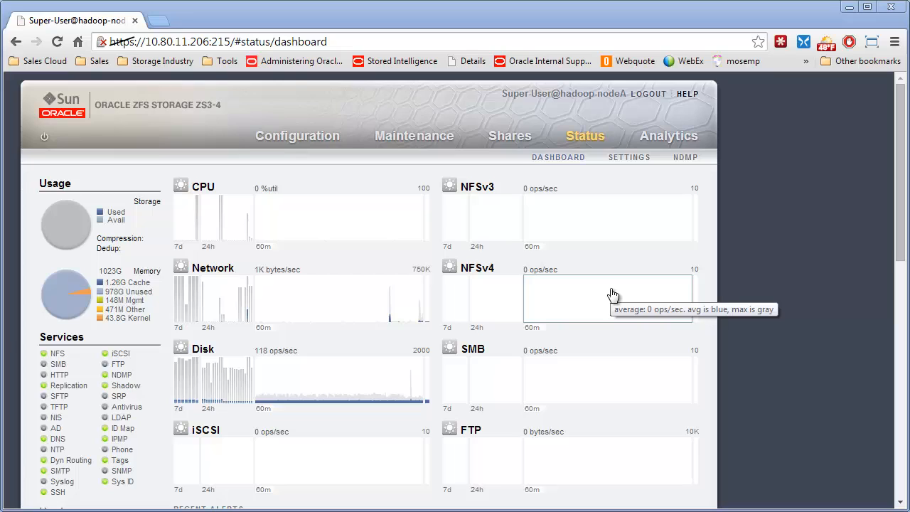
mouse_move(605, 285)
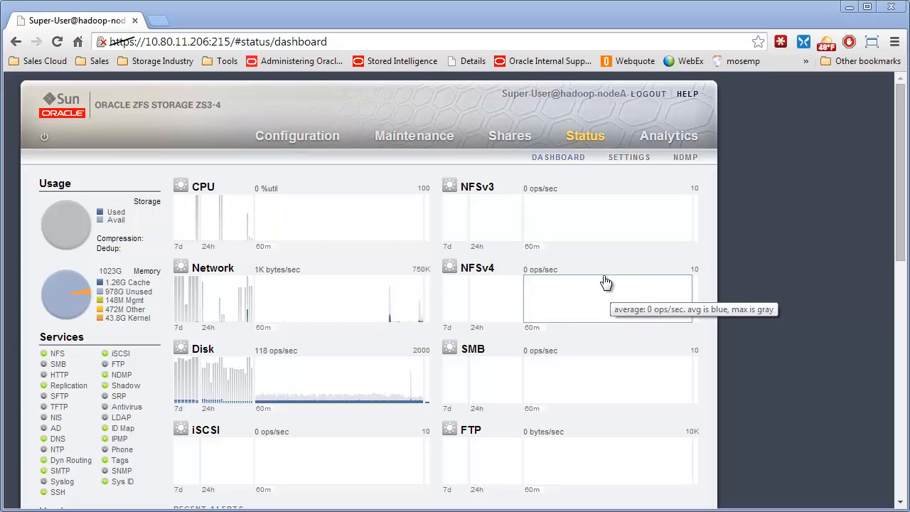
mouse_move(603, 279)
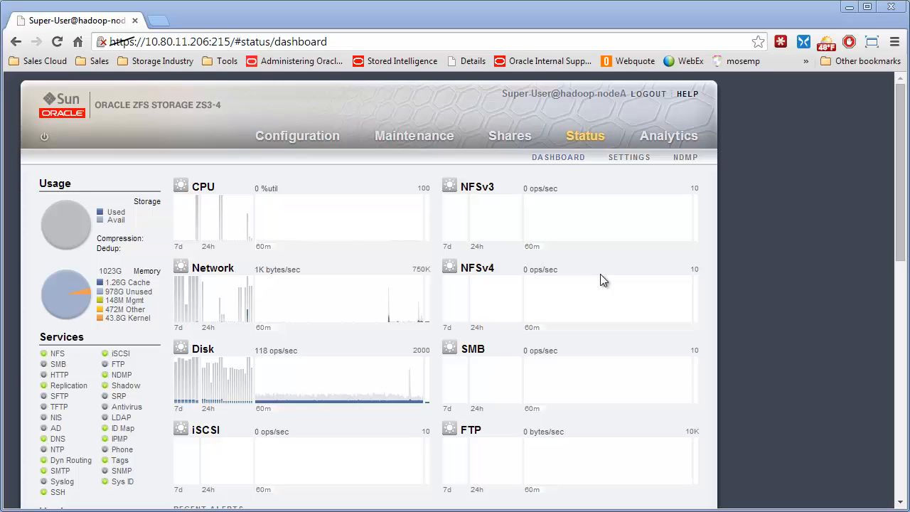
mouse_move(314, 94)
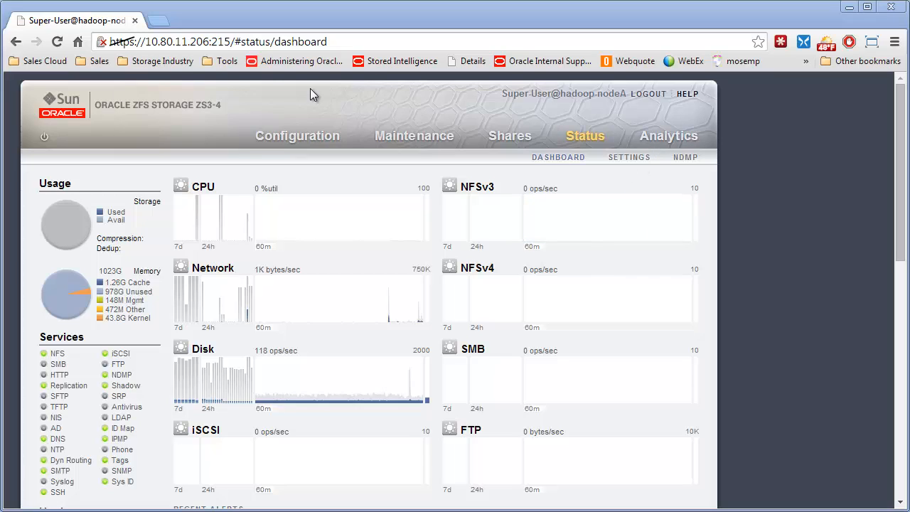
mouse_move(551, 91)
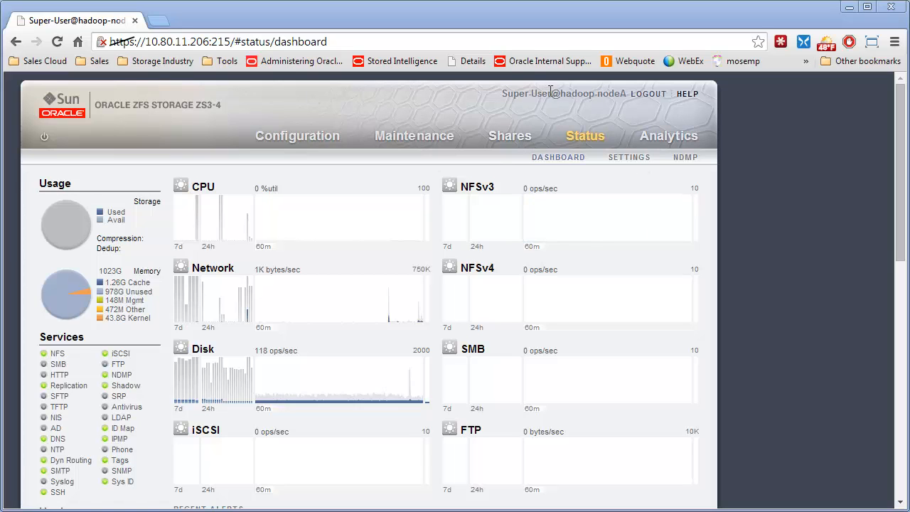
Step: Go to Configuration and then the user Preferences page in the appliance BUI
left_click(297, 135)
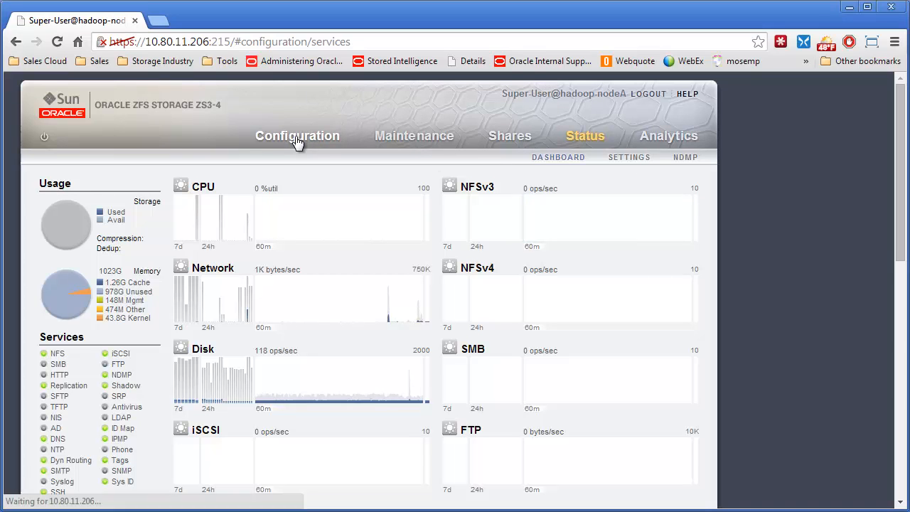
left_click(297, 136)
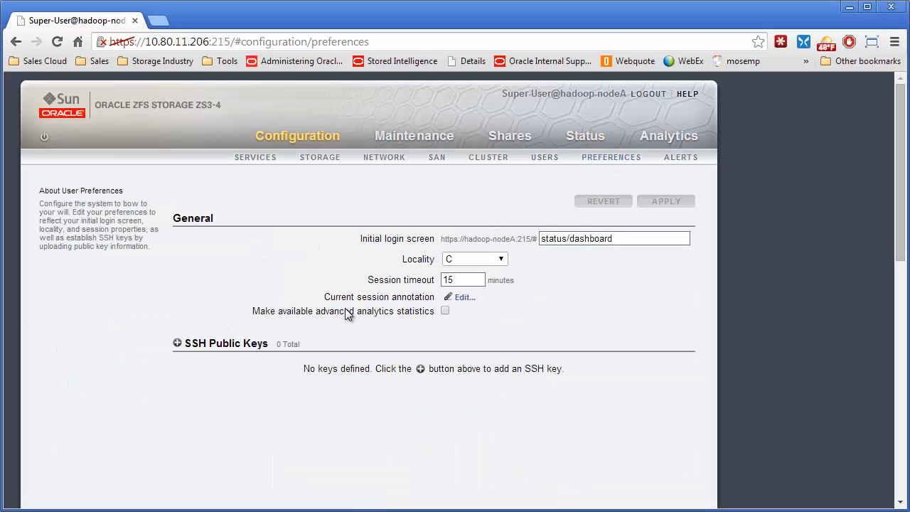
mouse_move(207, 345)
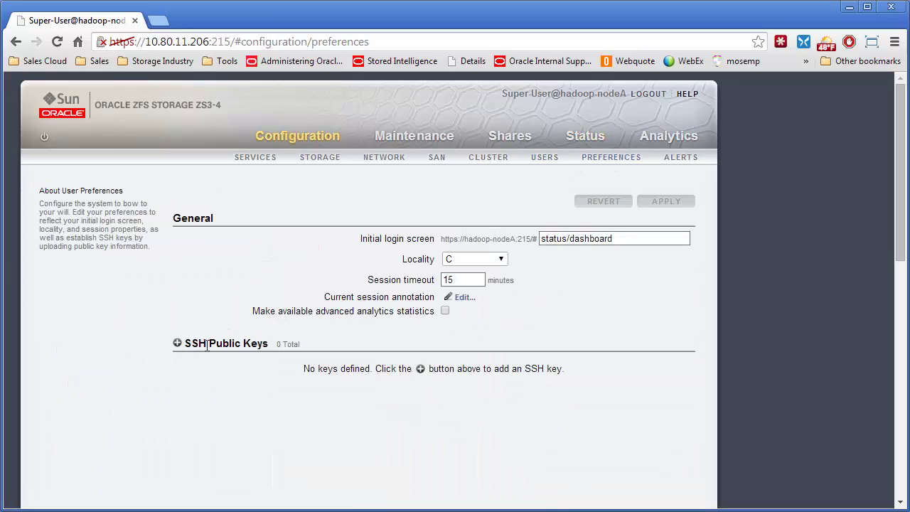
mouse_move(516, 124)
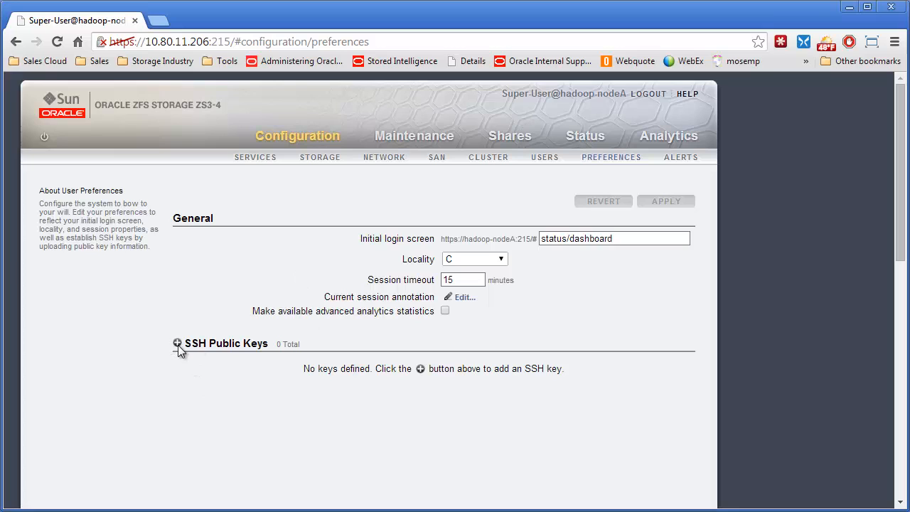
mouse_move(217, 417)
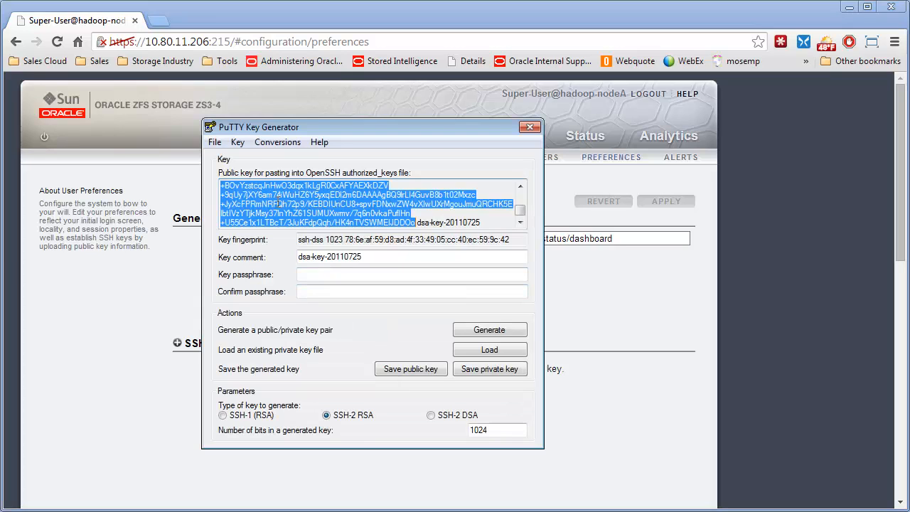
mouse_move(199, 277)
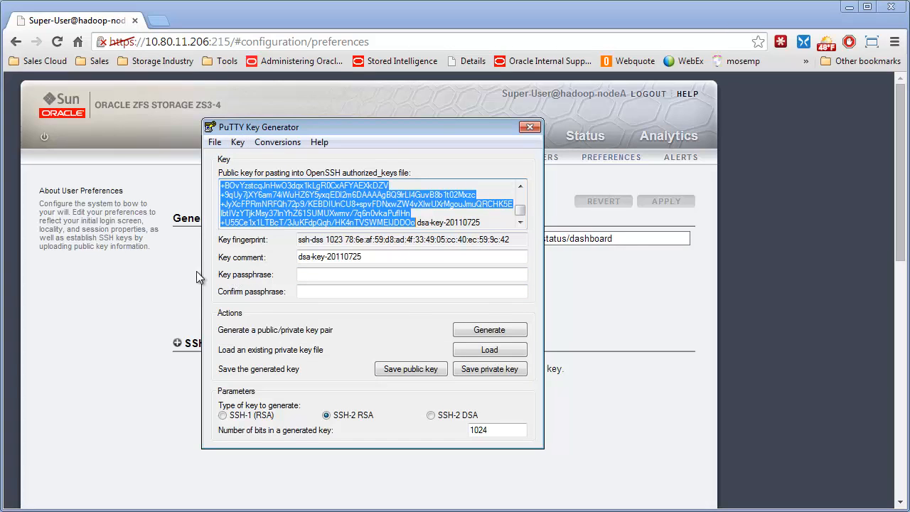
Step: Start a new SSH public key on the Preferences page and paste the copied DSA key
left_click(530, 127)
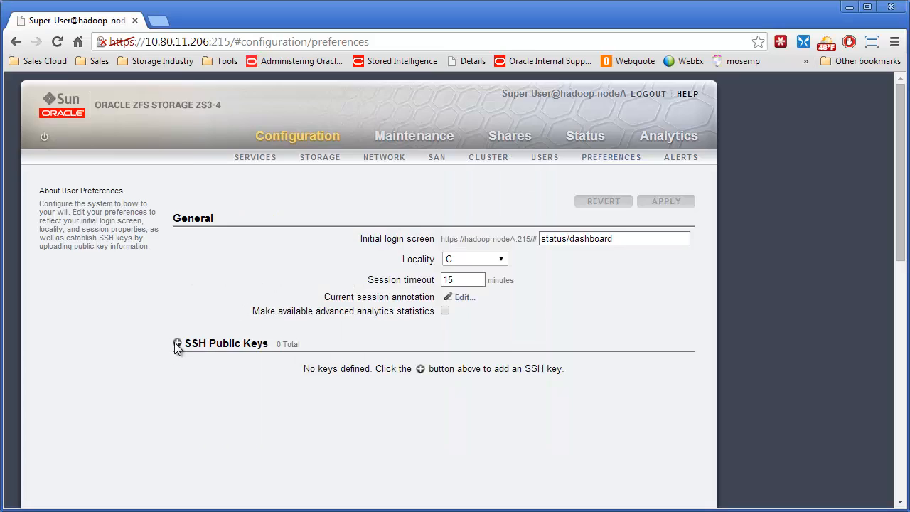
left_click(177, 344)
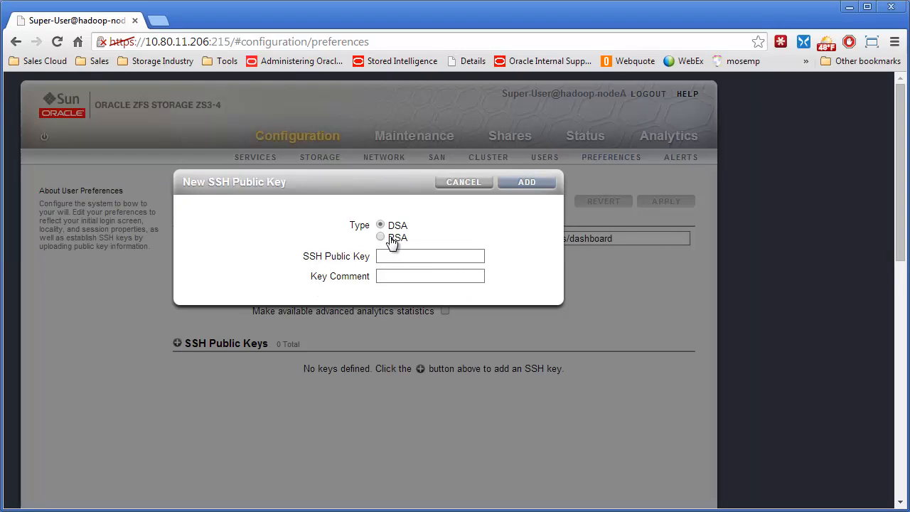
right_click(430, 256)
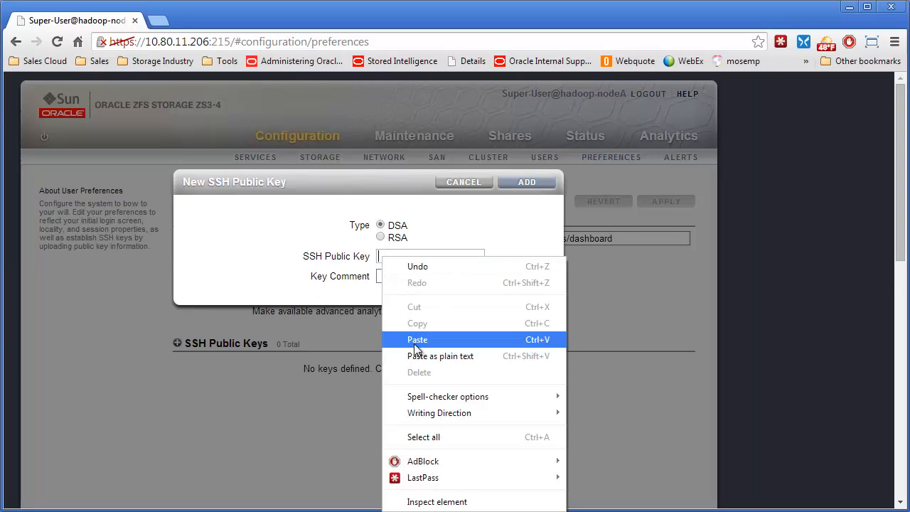
left_click(417, 340)
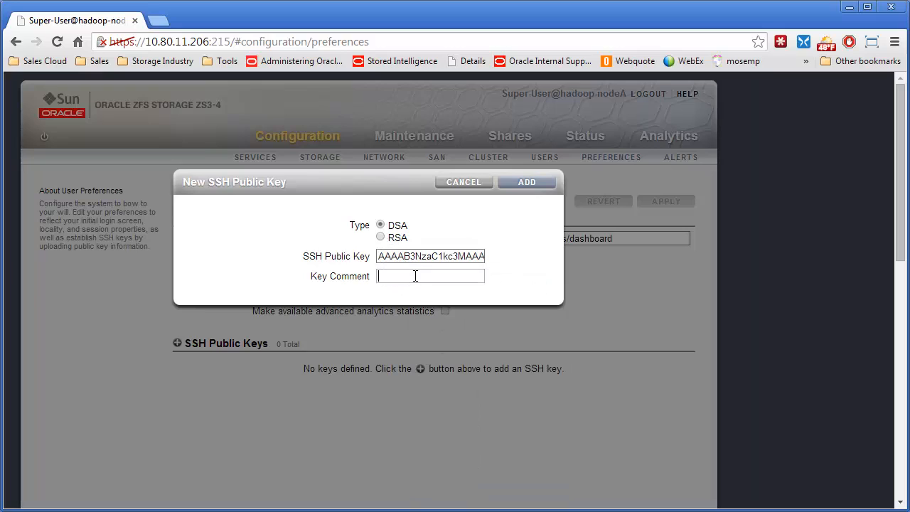
Step: Add the DSA key with comment 'Darius-PC' and apply the preference changes
type("Dariu")
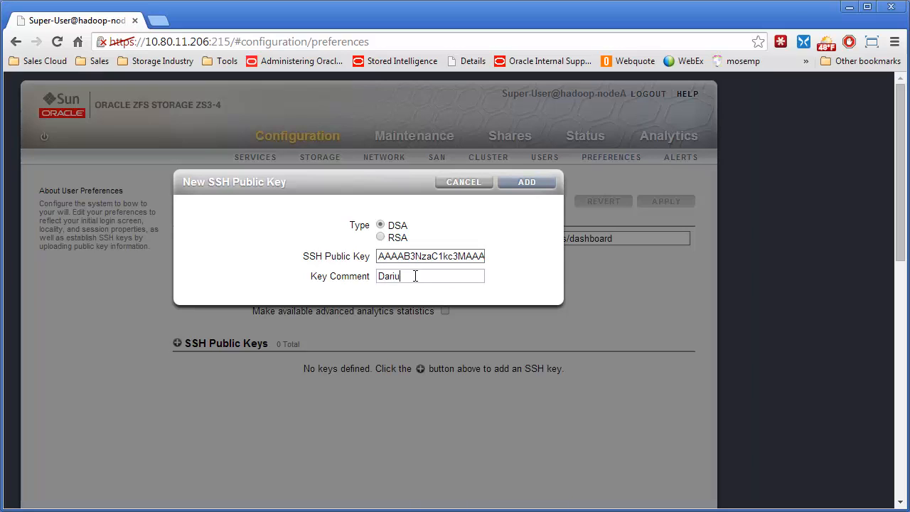
type("s-PC")
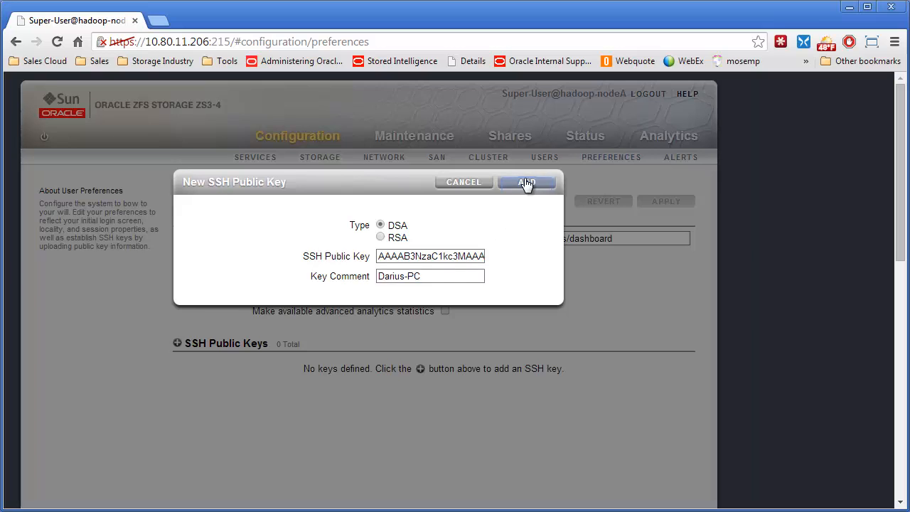
left_click(527, 182)
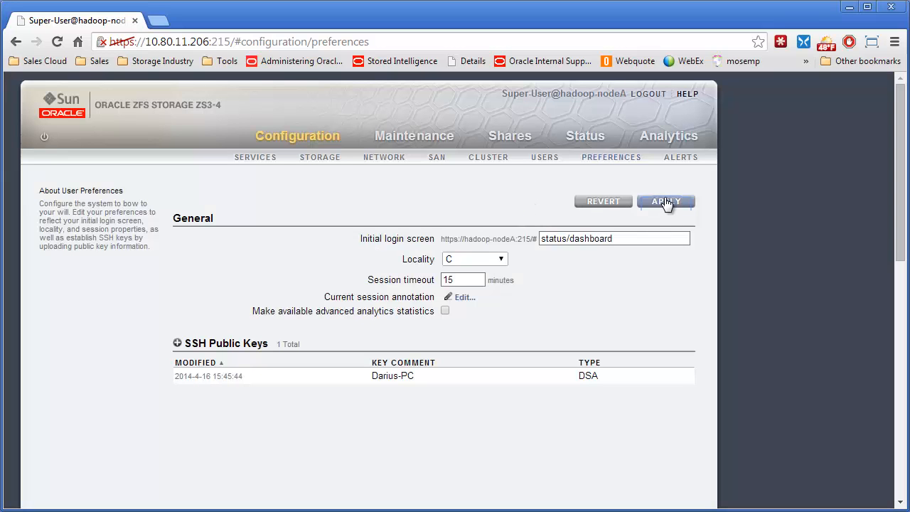
left_click(667, 201)
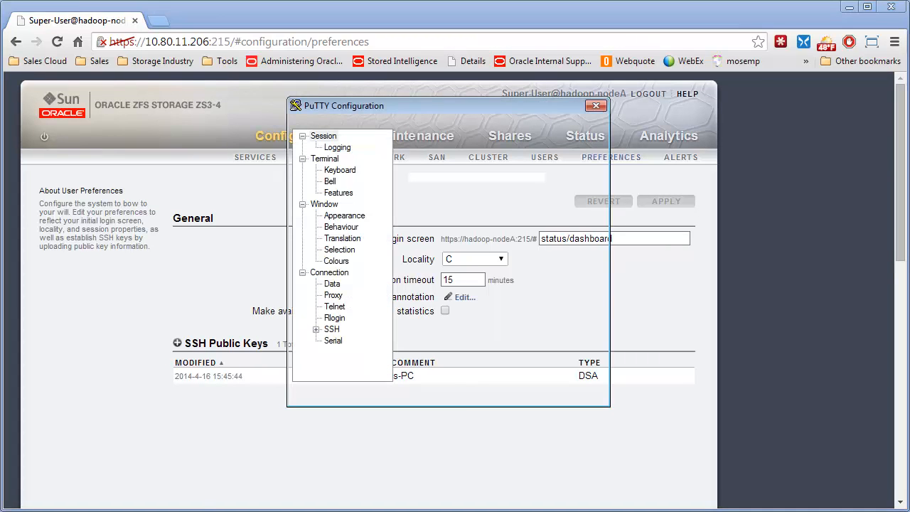
Step: Enter host 10.80.11.206 and save the PuTTY session as ZS3-4
left_click(323, 135)
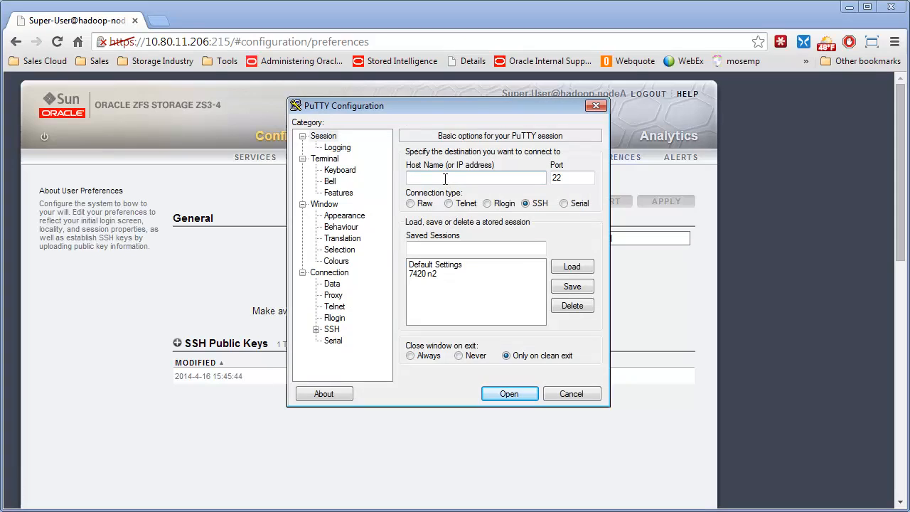
type("10")
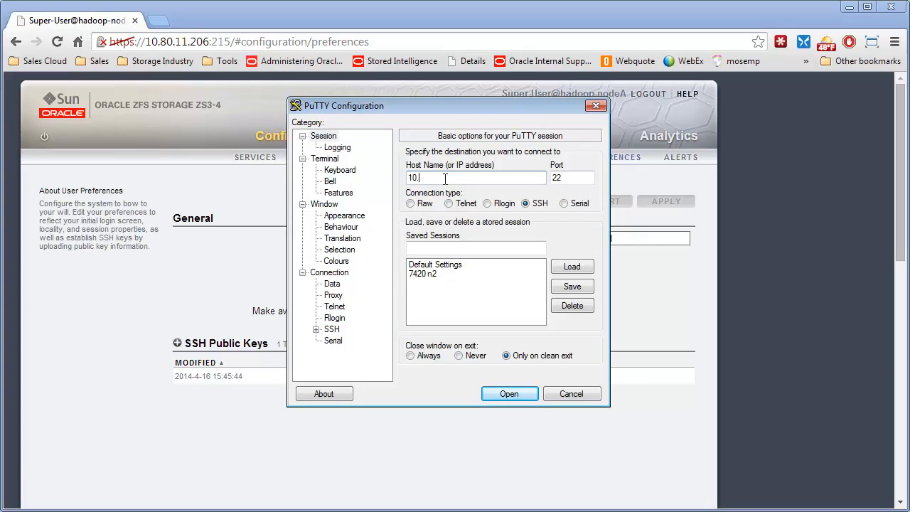
type(".80.11.206")
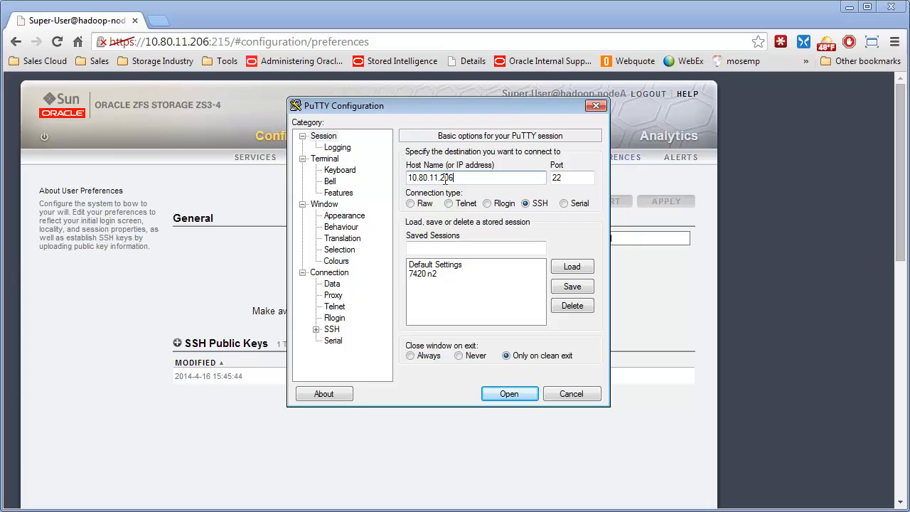
left_click(475, 247)
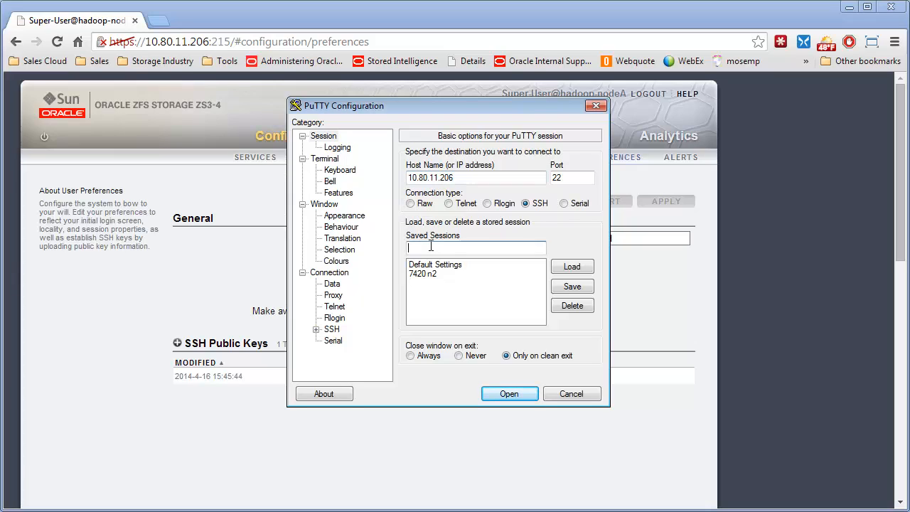
type("ZS3-4")
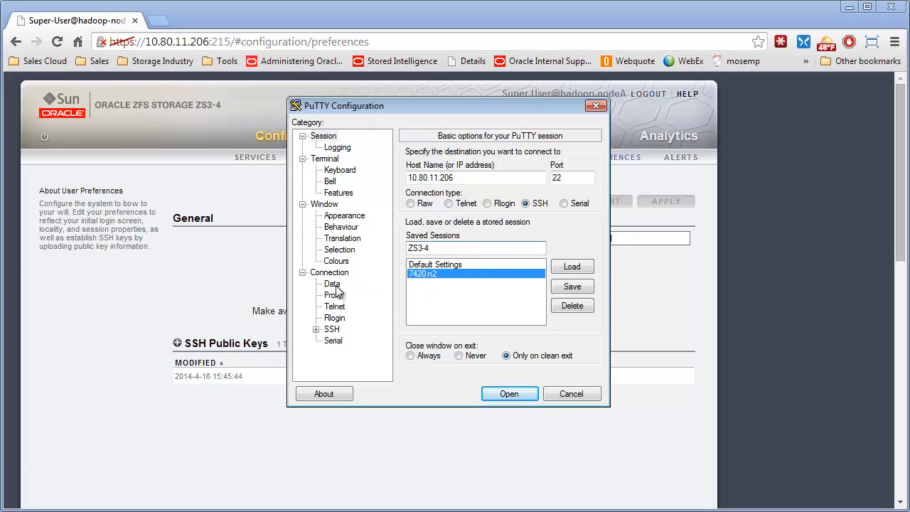
mouse_move(332, 288)
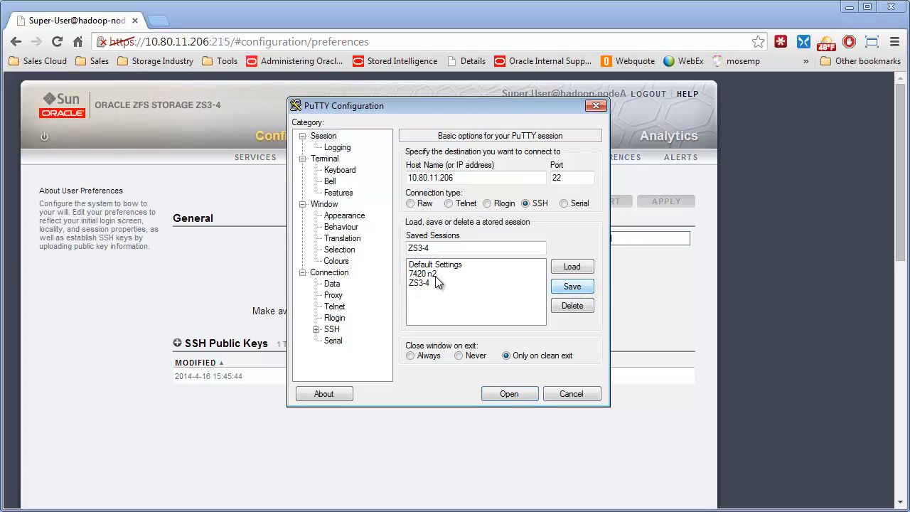
Step: Set the PuTTY auto-login username to root and go to SSH authentication
left_click(333, 284)
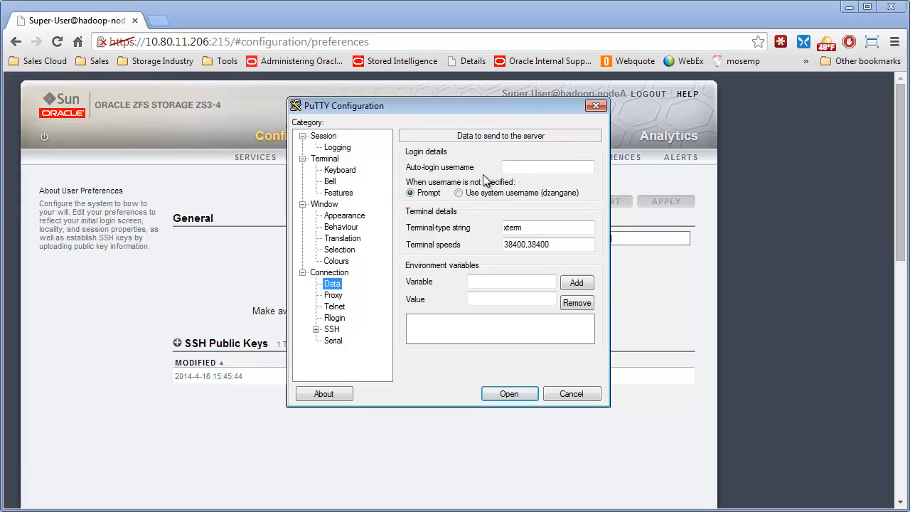
type("root")
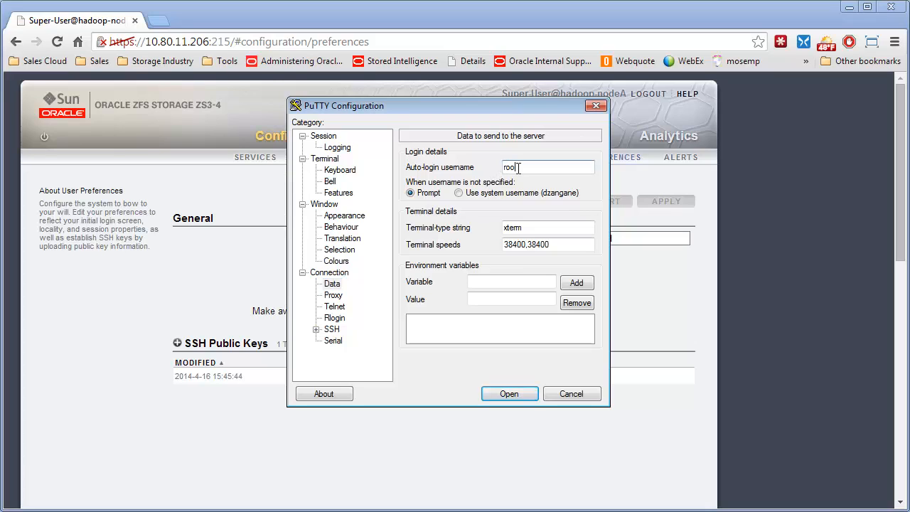
mouse_move(538, 192)
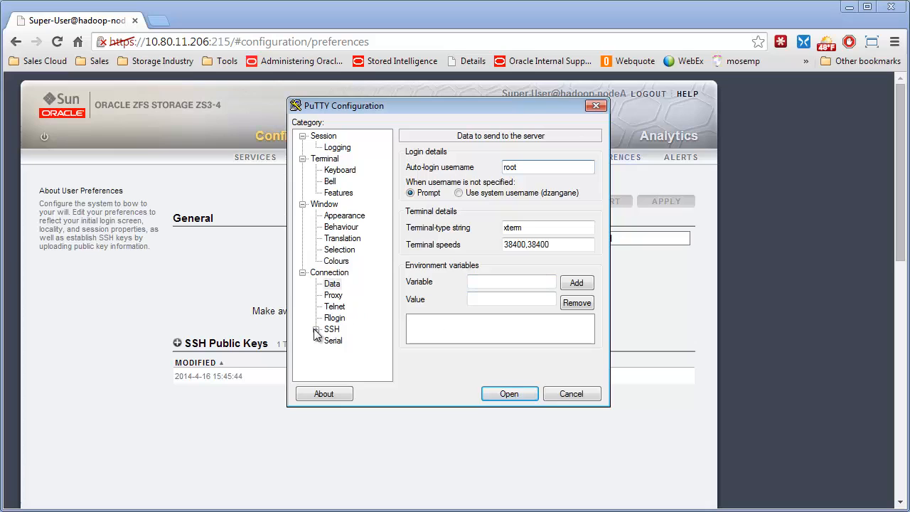
left_click(316, 329)
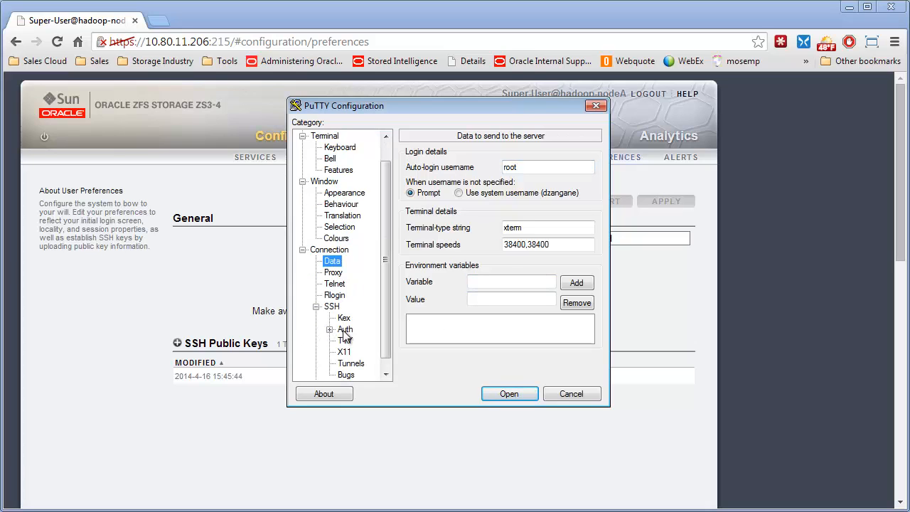
left_click(345, 328)
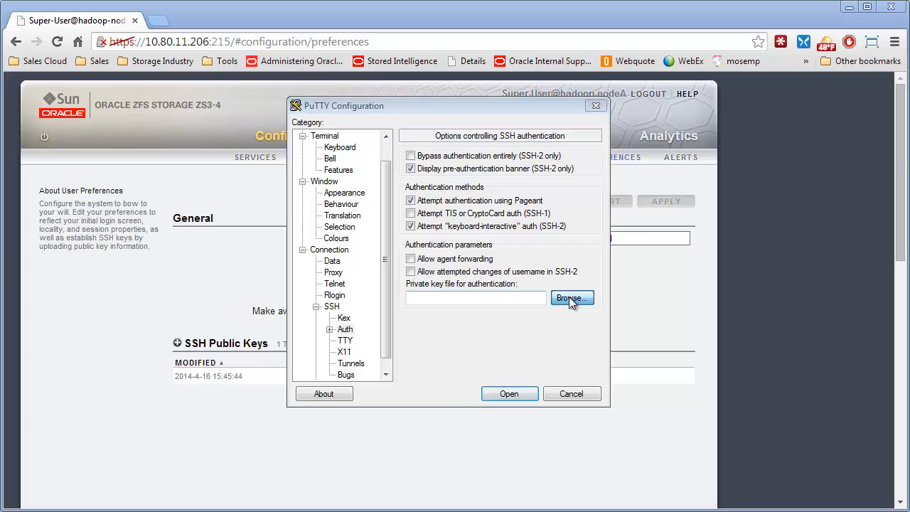
Step: Use the priv4.ppk private key, then open the ZS3-4 connection to the appliance
left_click(572, 297)
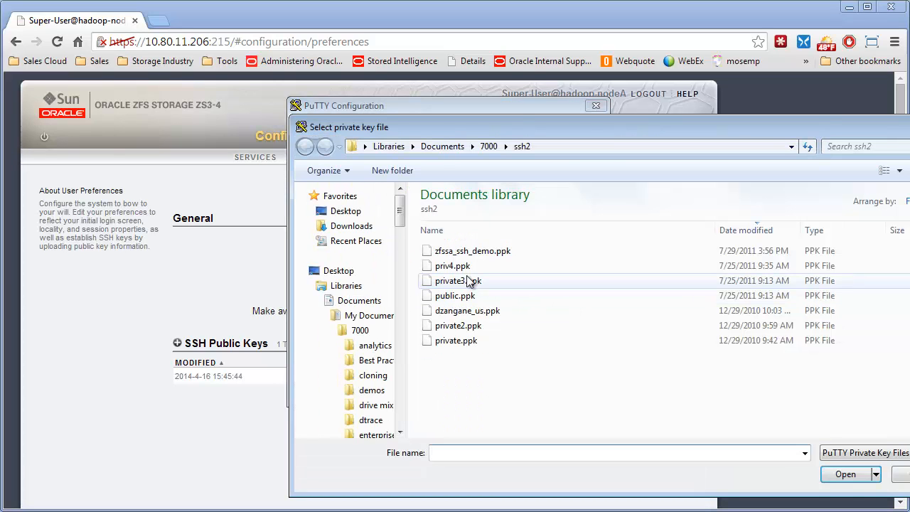
left_click(452, 265)
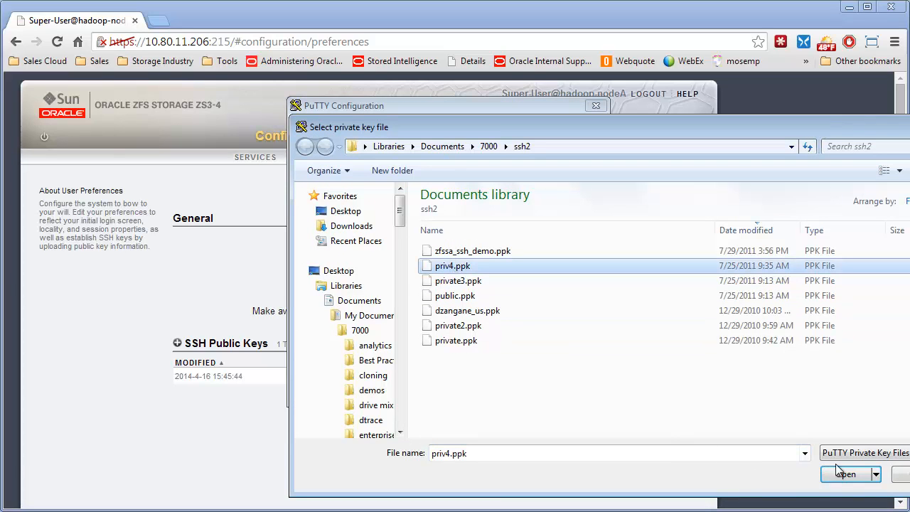
left_click(846, 474)
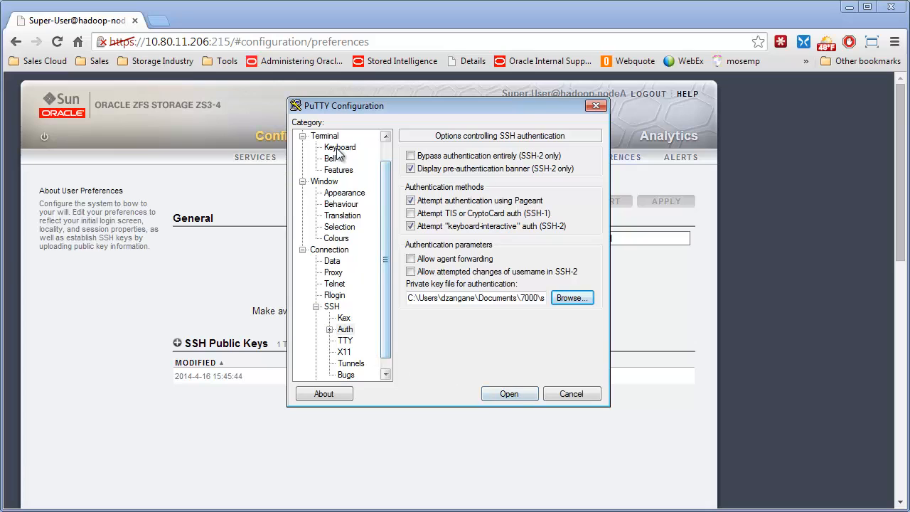
left_click(323, 136)
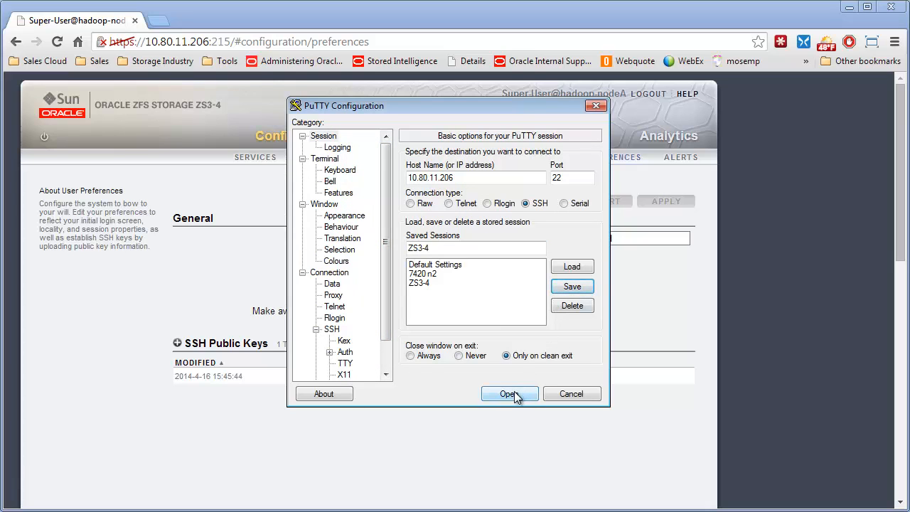
left_click(509, 394)
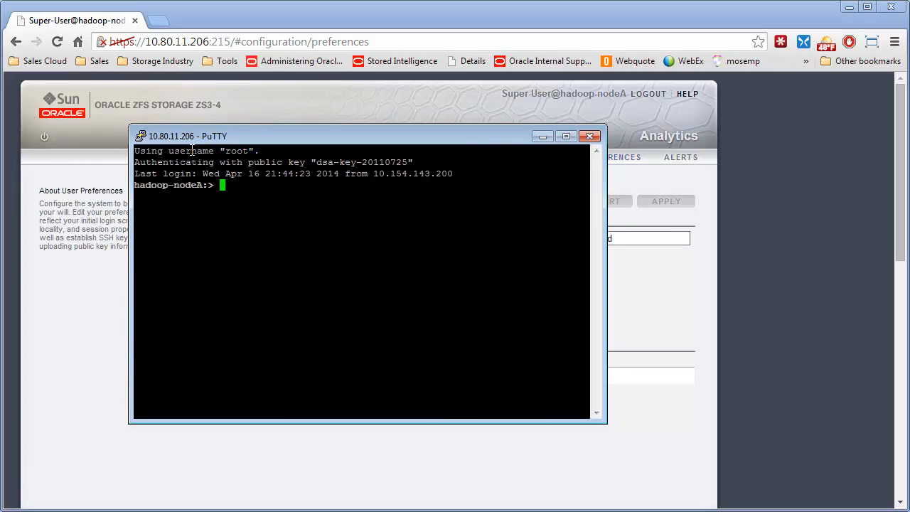
mouse_move(228, 187)
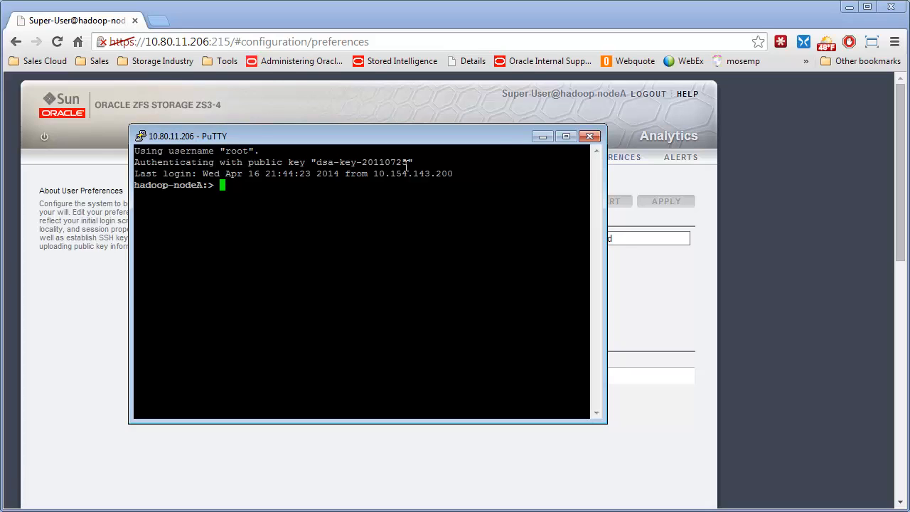
mouse_move(265, 197)
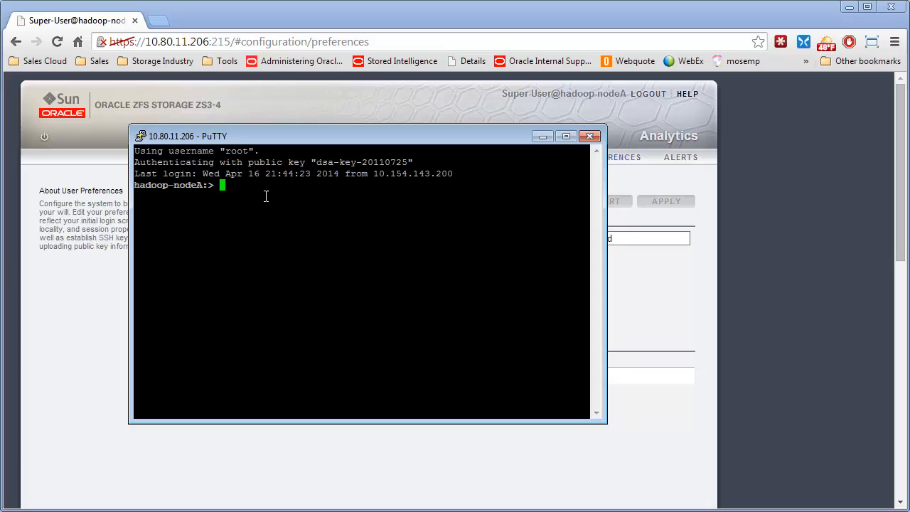
Step: Enter the CLI configuration context and list its children with ls
type("c")
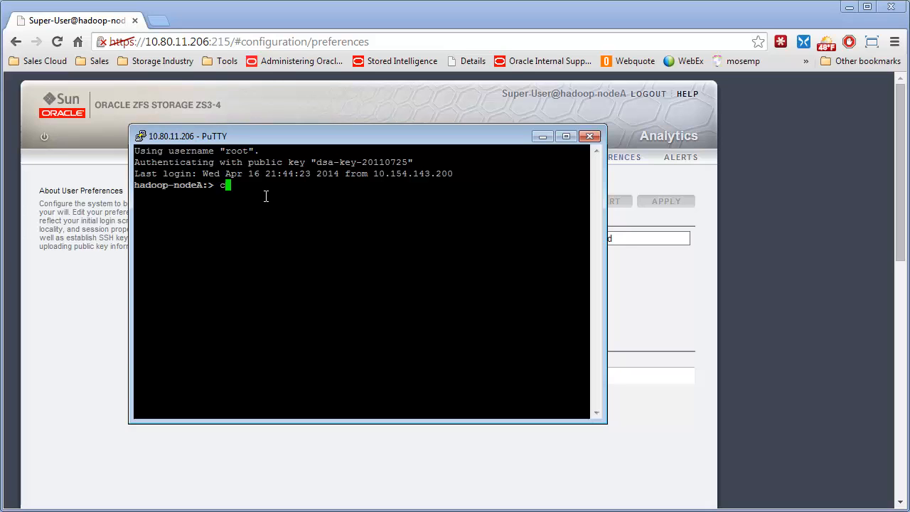
type("onfiguration")
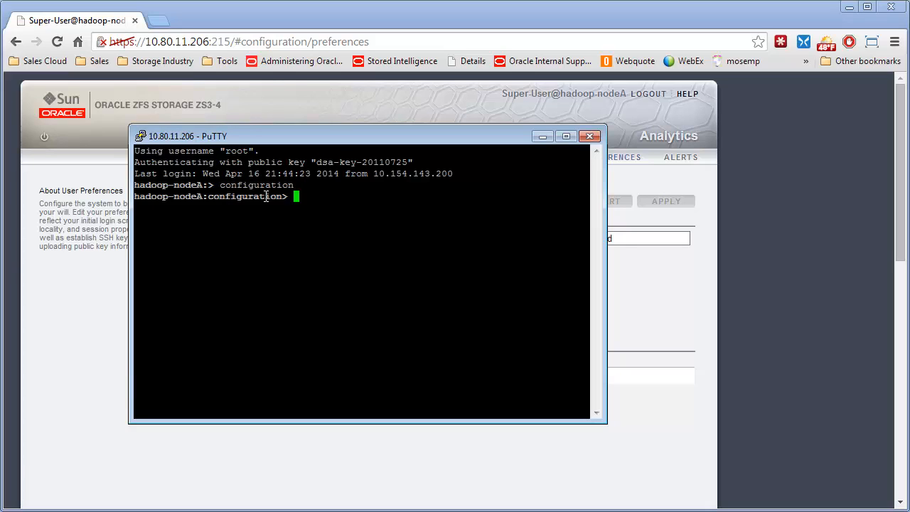
type("ls")
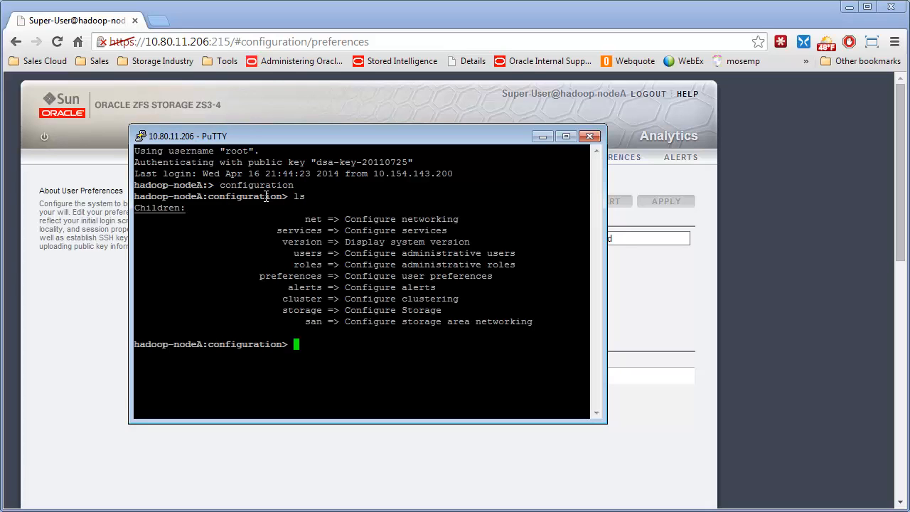